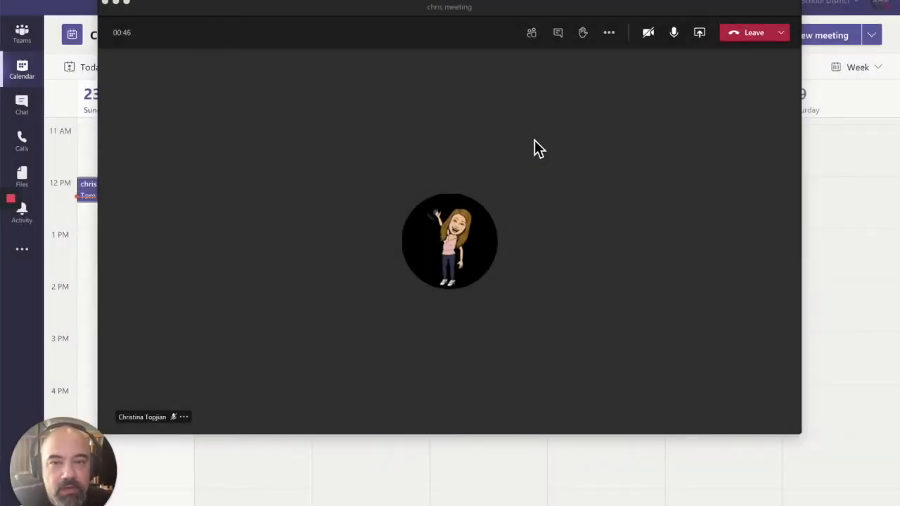
pyautogui.moveTo(592, 72)
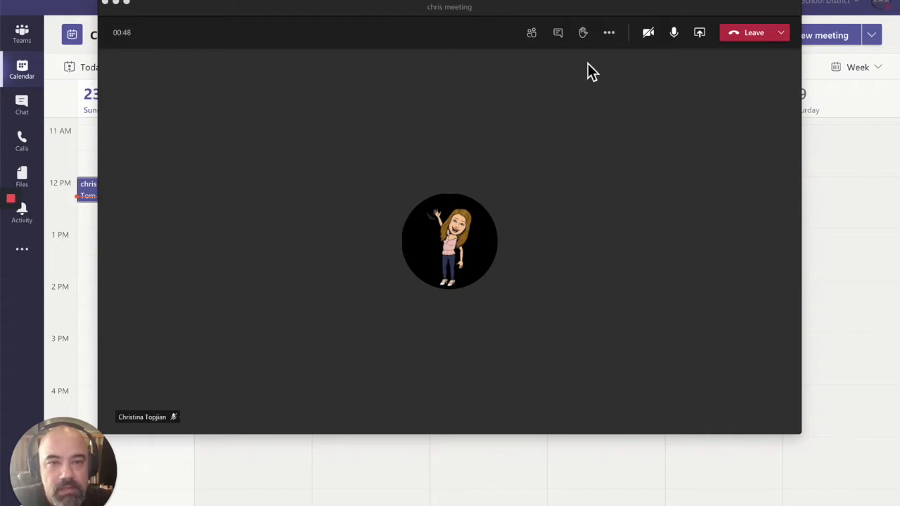
pyautogui.moveTo(504, 59)
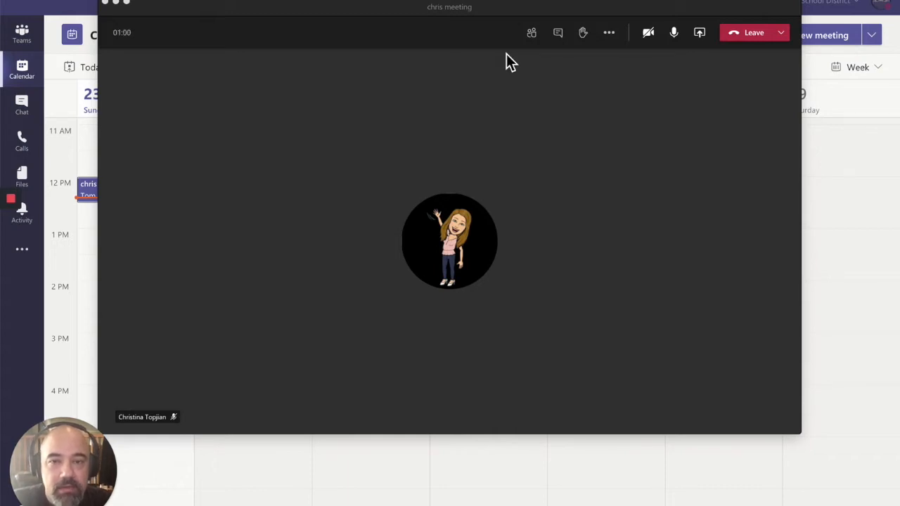
pyautogui.moveTo(608, 33)
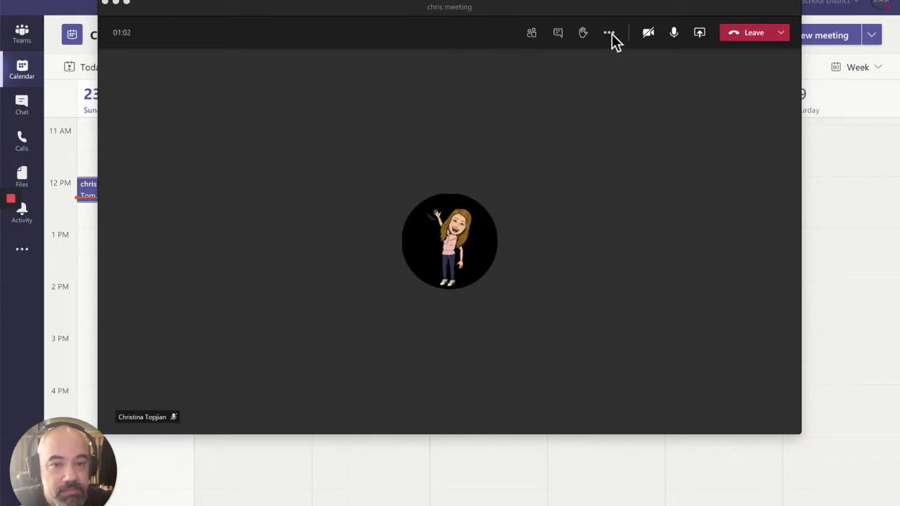
pyautogui.moveTo(608, 33)
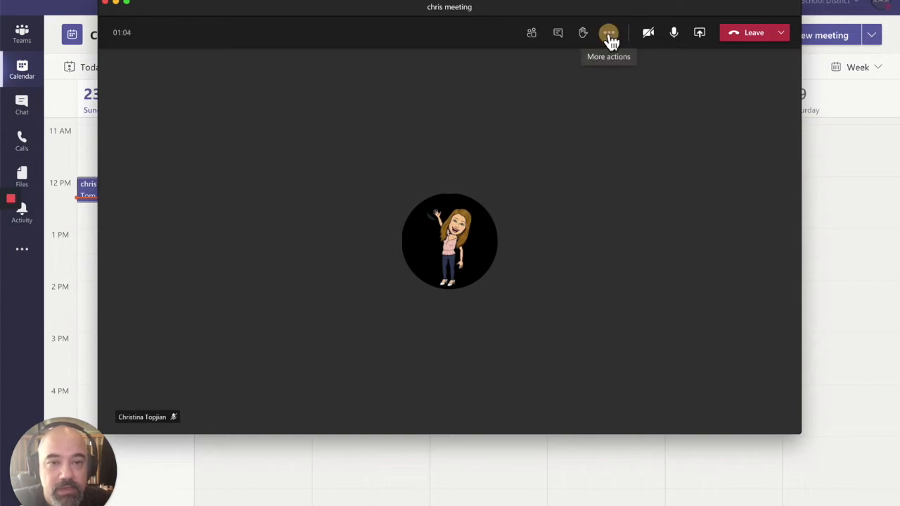
# - Bring up the More actions menu that holds the Turn off incoming video option
pyautogui.click(610, 33)
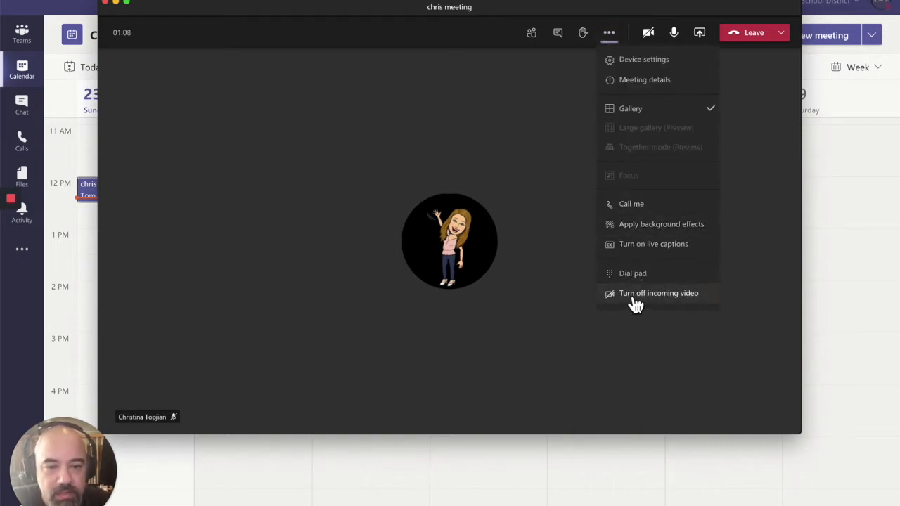
pyautogui.moveTo(636, 295)
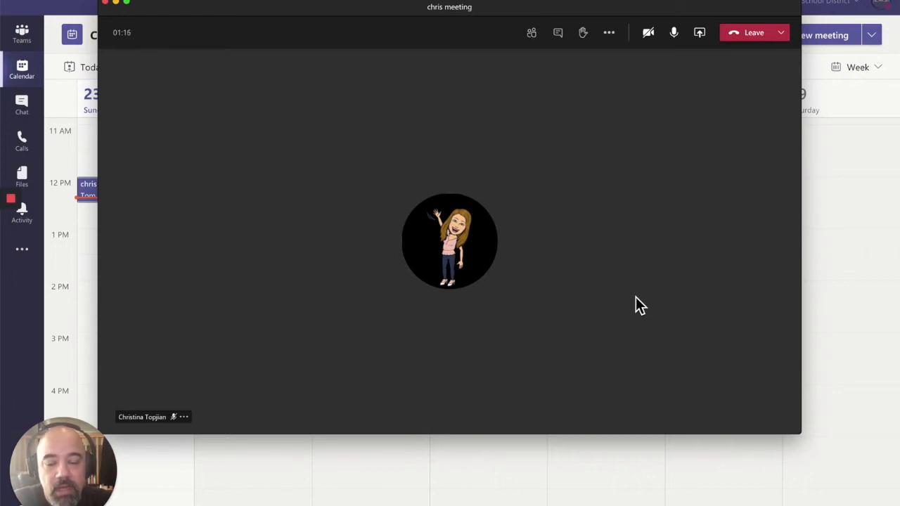
pyautogui.moveTo(540, 211)
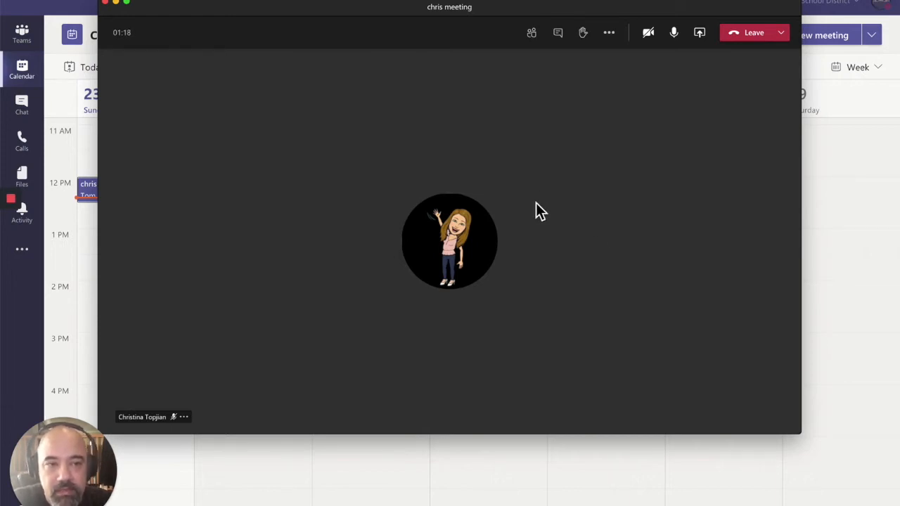
pyautogui.moveTo(588, 202)
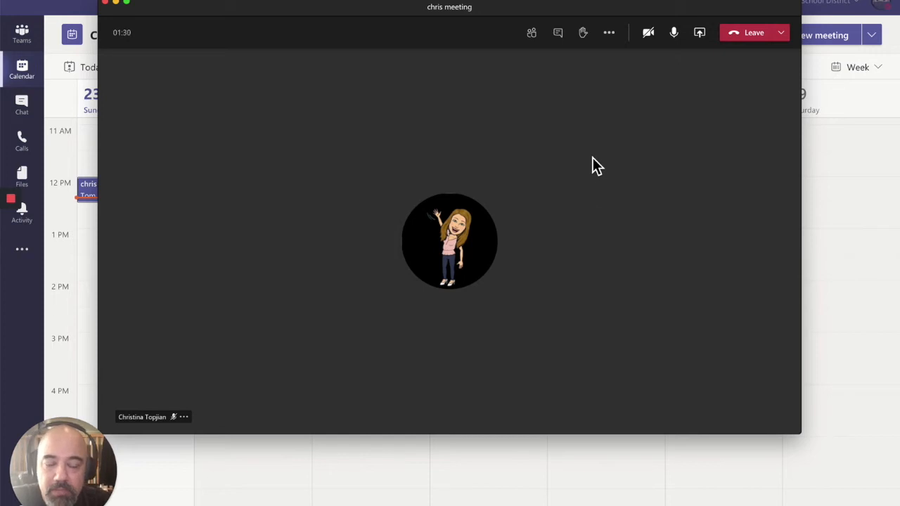
pyautogui.moveTo(609, 33)
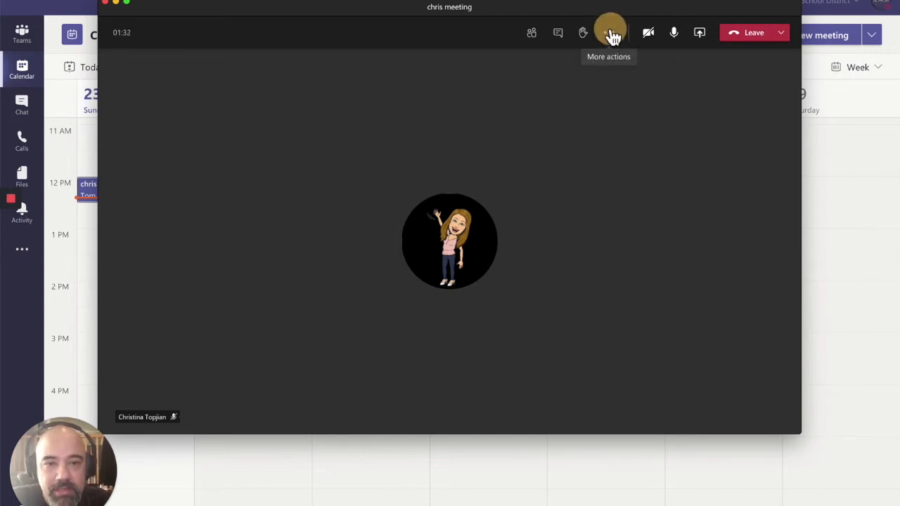
pyautogui.click(609, 32)
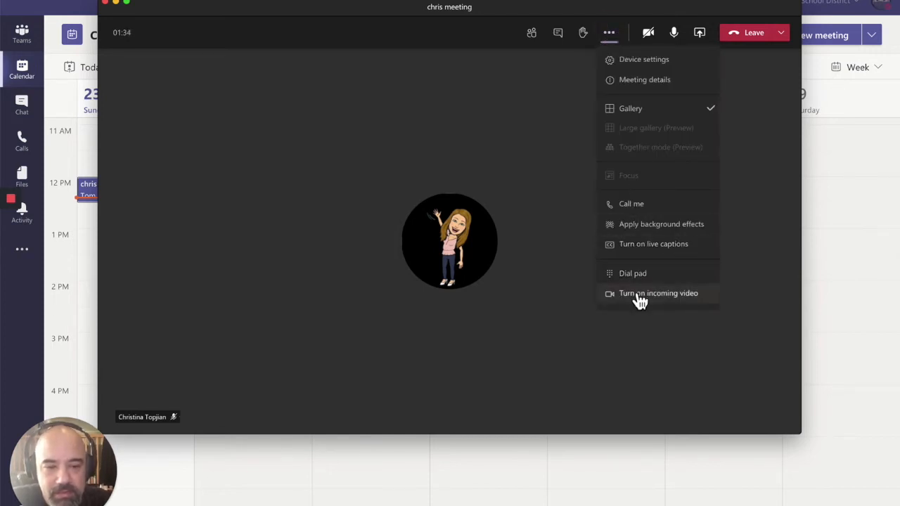
pyautogui.click(658, 294)
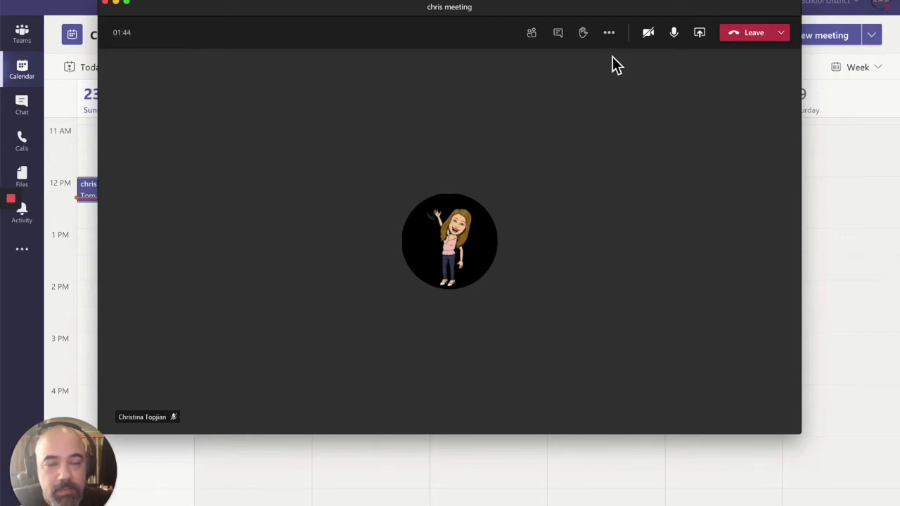
# - Show the Background settings pane via Apply background effects, leaving blur marked but unapplied
pyautogui.click(610, 32)
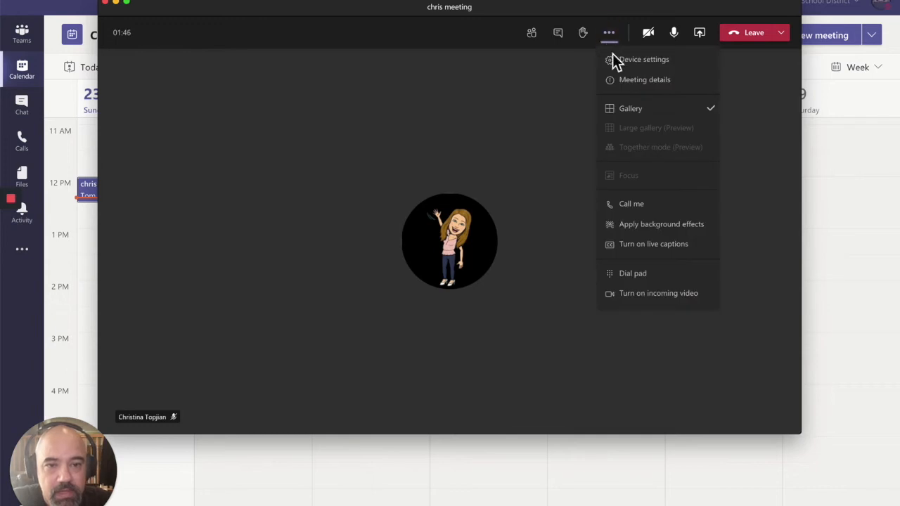
pyautogui.moveTo(654, 224)
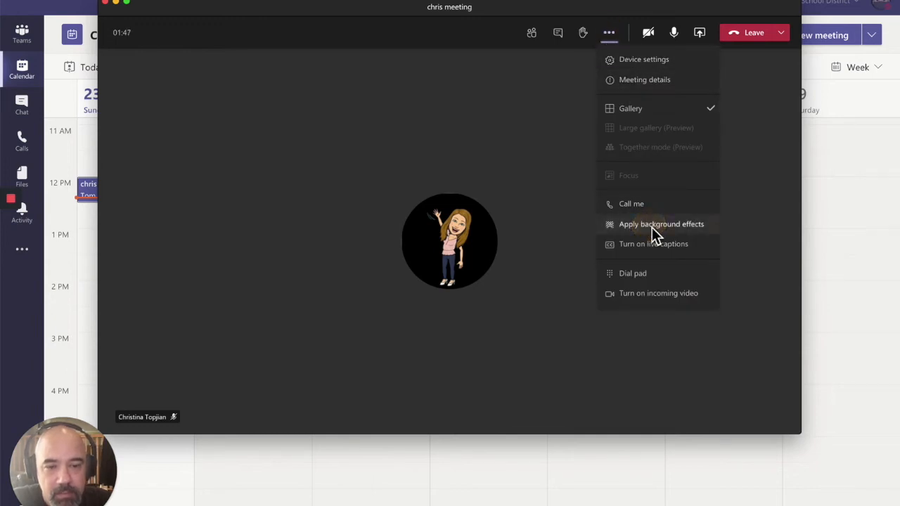
pyautogui.click(661, 224)
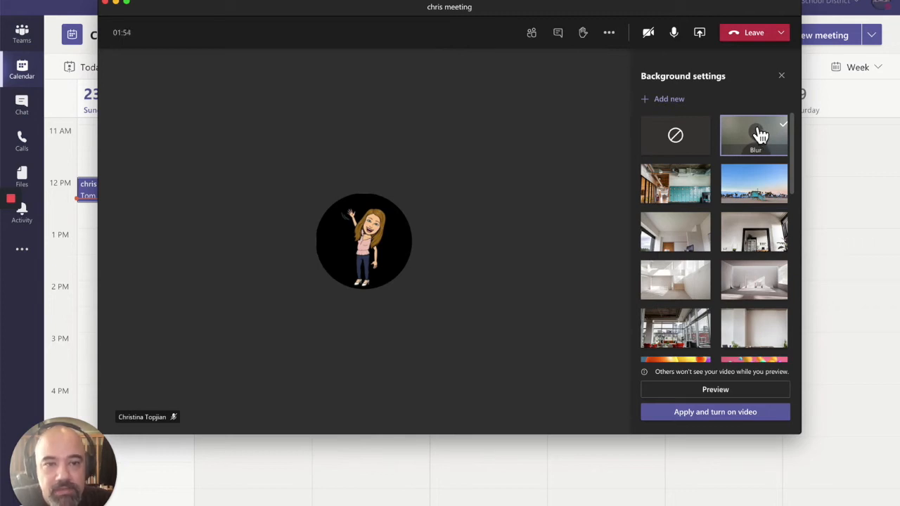
pyautogui.click(609, 33)
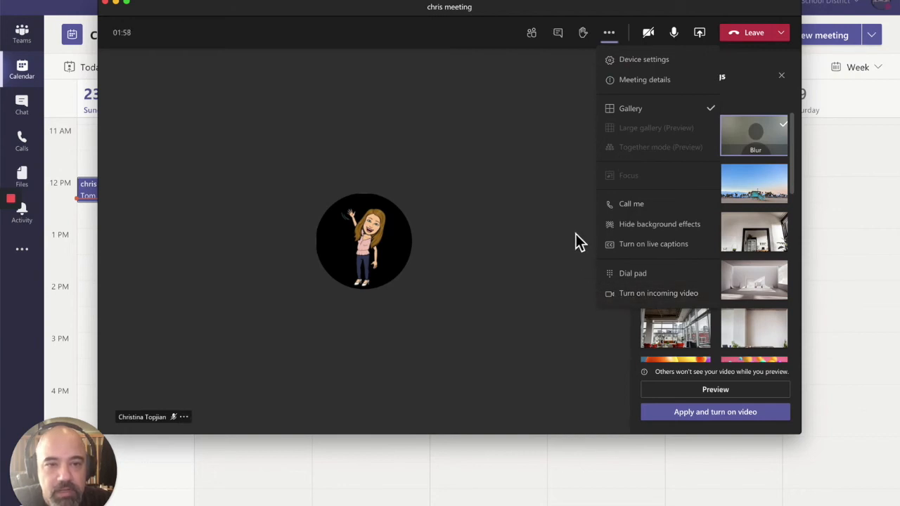
pyautogui.click(660, 224)
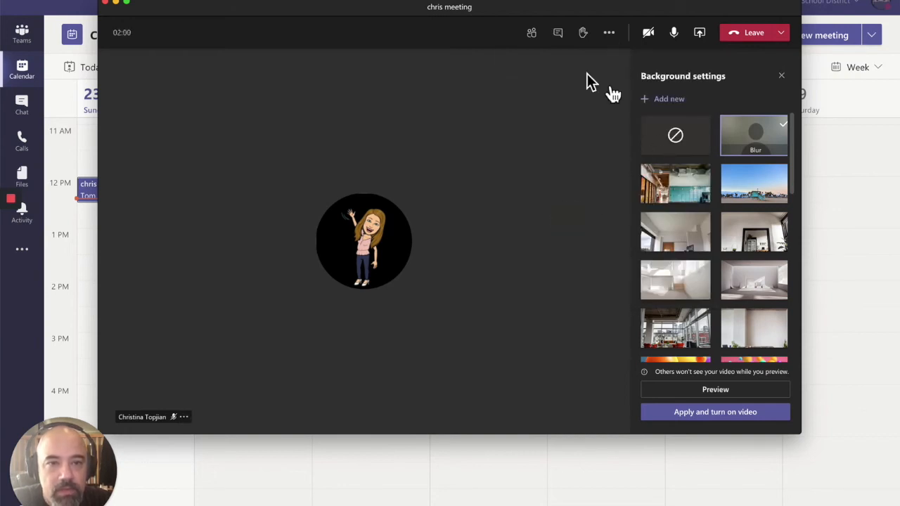
# - Open the Participants pane listing the two people in the call
pyautogui.click(531, 32)
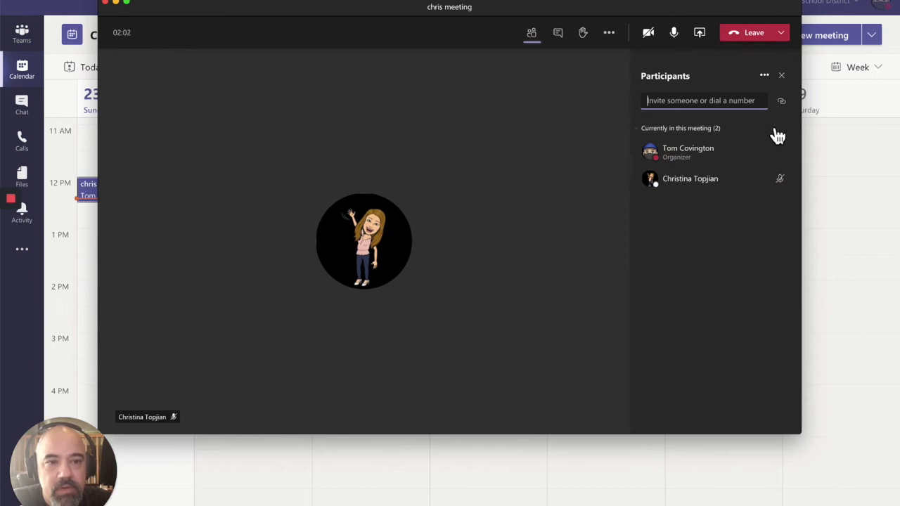
pyautogui.moveTo(783, 144)
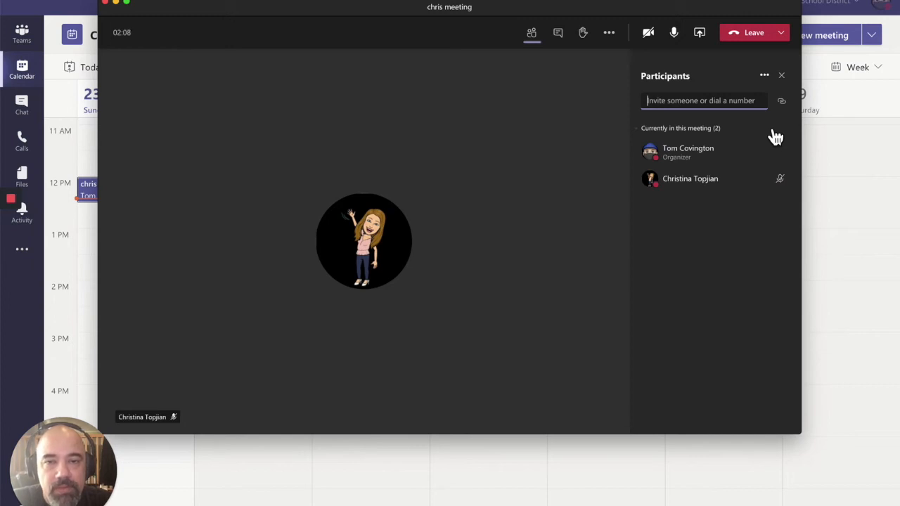
pyautogui.moveTo(786, 139)
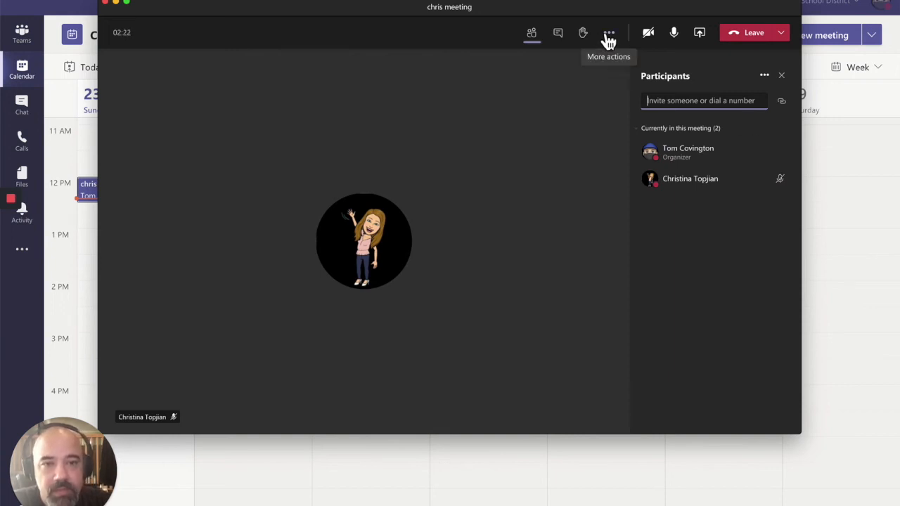
# - Toggle incoming video back on from More actions while keeping the Participants pane showing
pyautogui.click(609, 33)
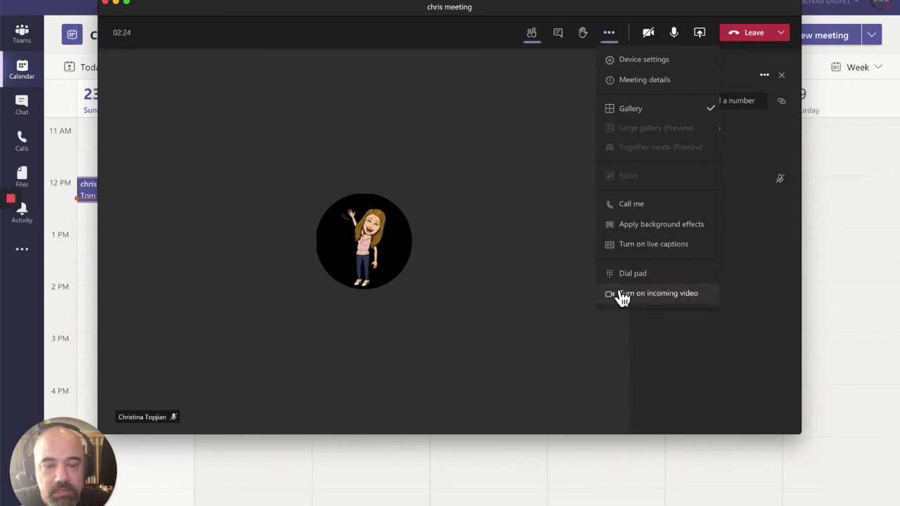
pyautogui.click(659, 294)
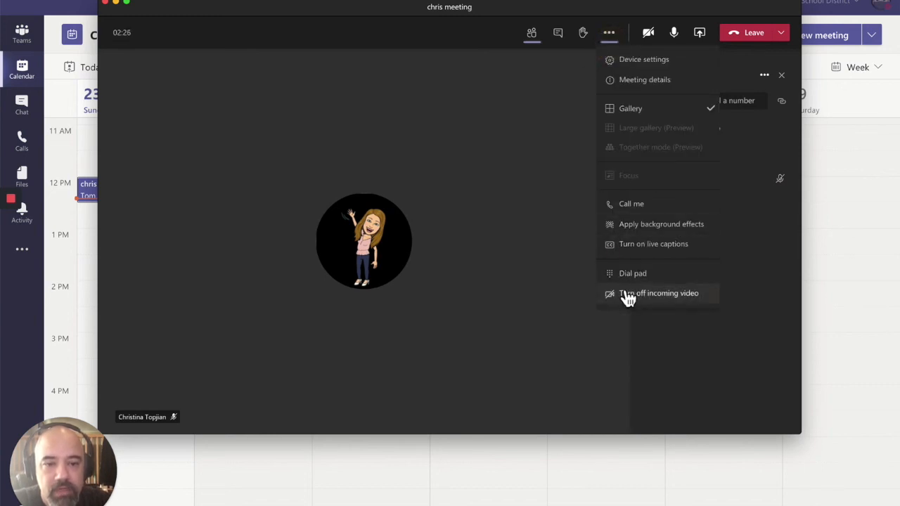
pyautogui.click(531, 32)
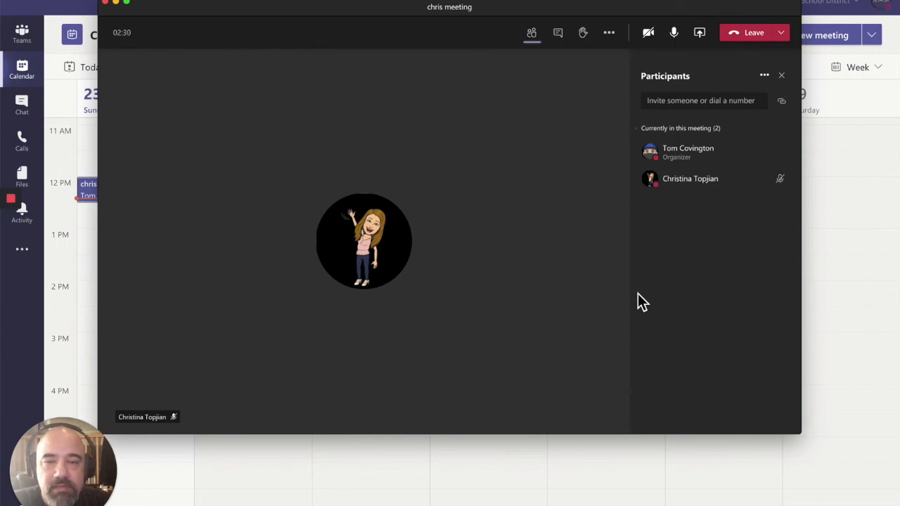
pyautogui.moveTo(609, 32)
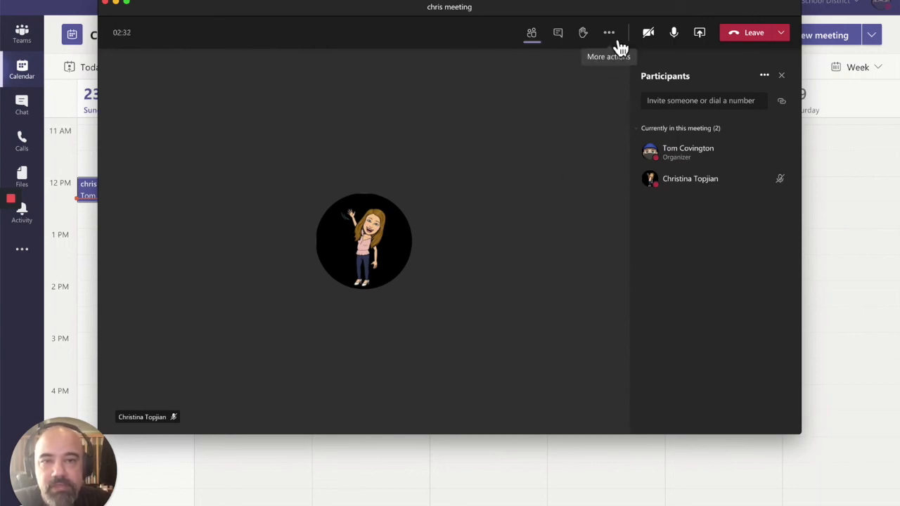